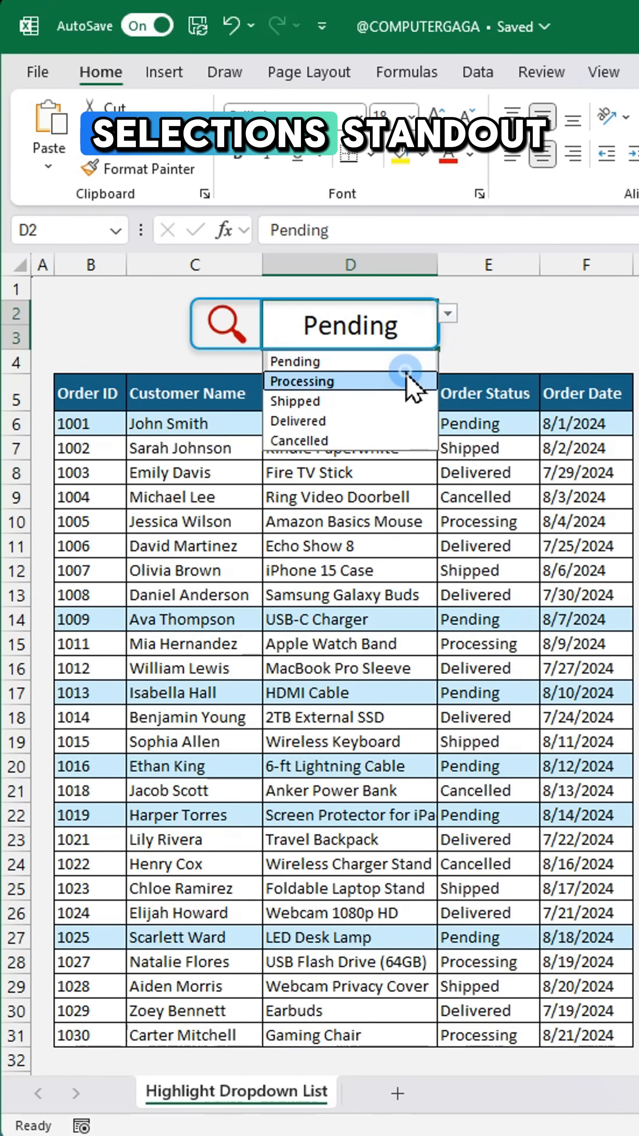
- Pick Pending in the D2 status dropdown so the Pending order rows highlight
click(296, 401)
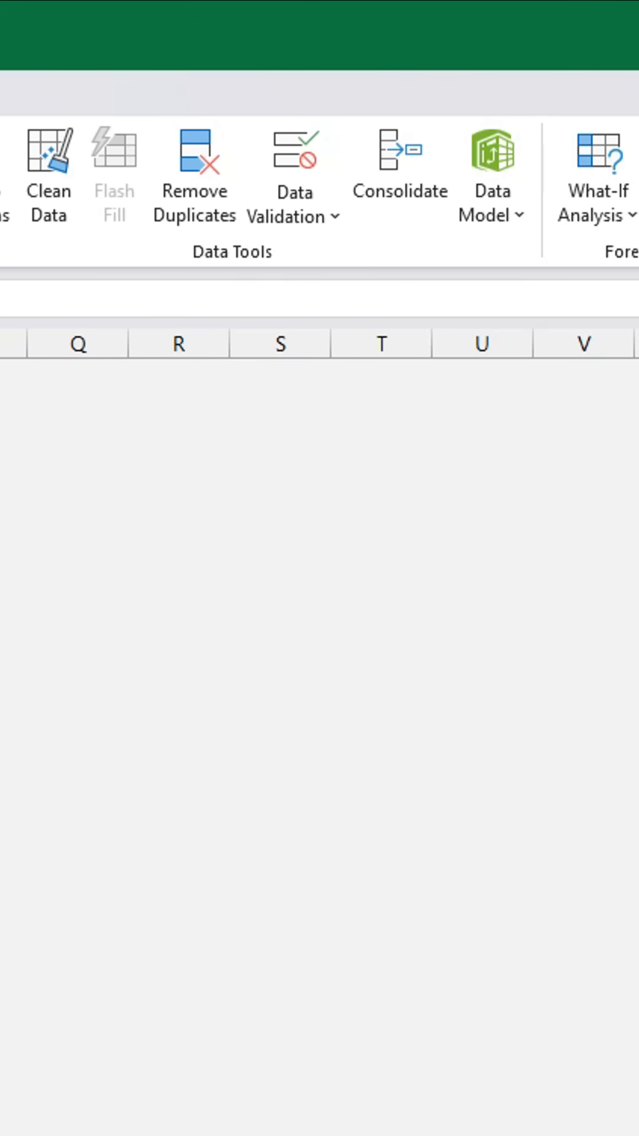
- Restrict D2 to a dropdown list sourced from =$H$6:$H$10 via Data Validation
click(293, 166)
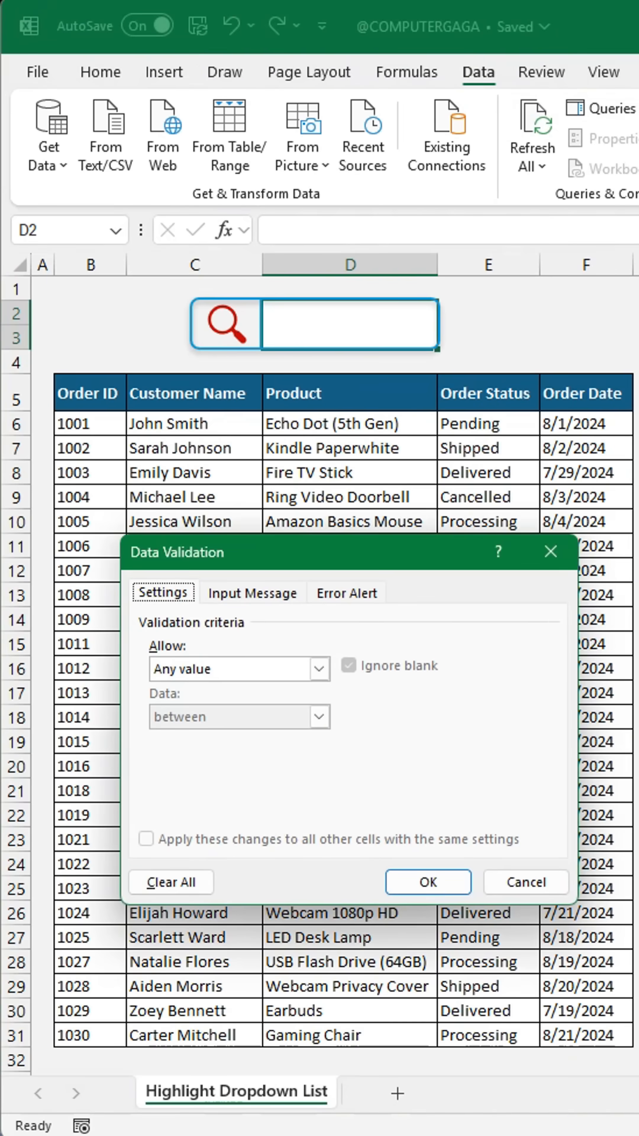
click(317, 668)
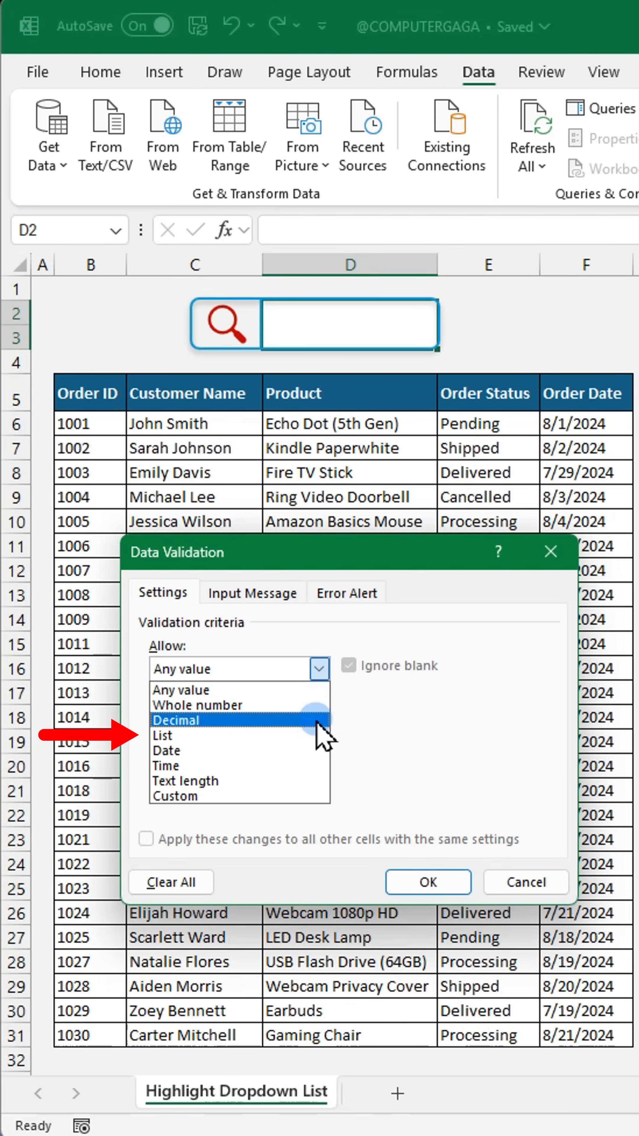
click(163, 735)
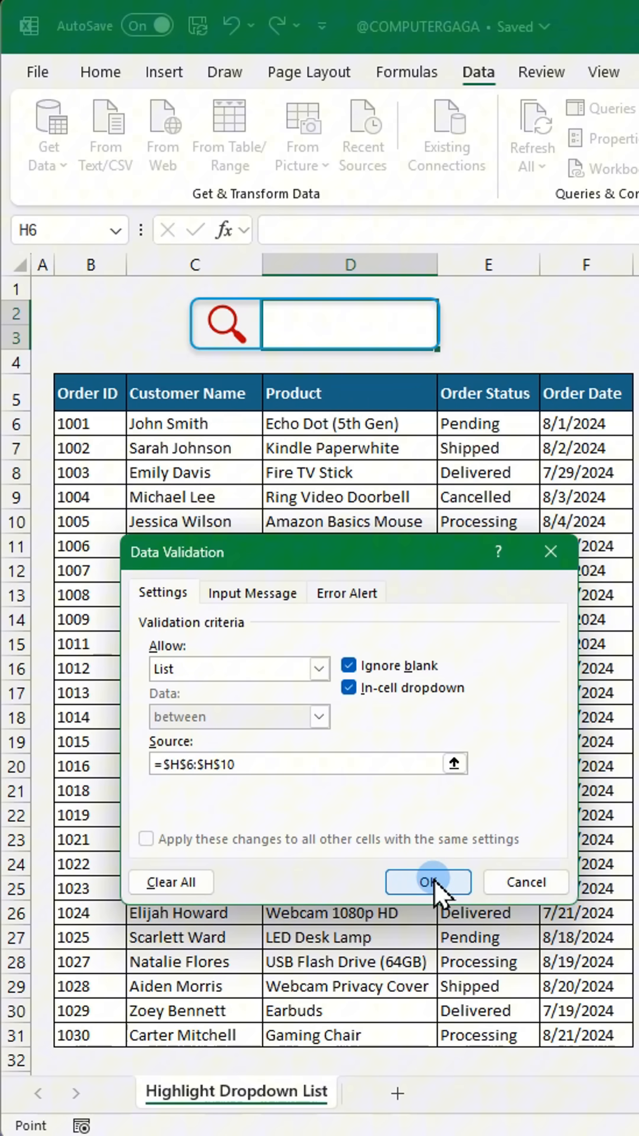
click(426, 881)
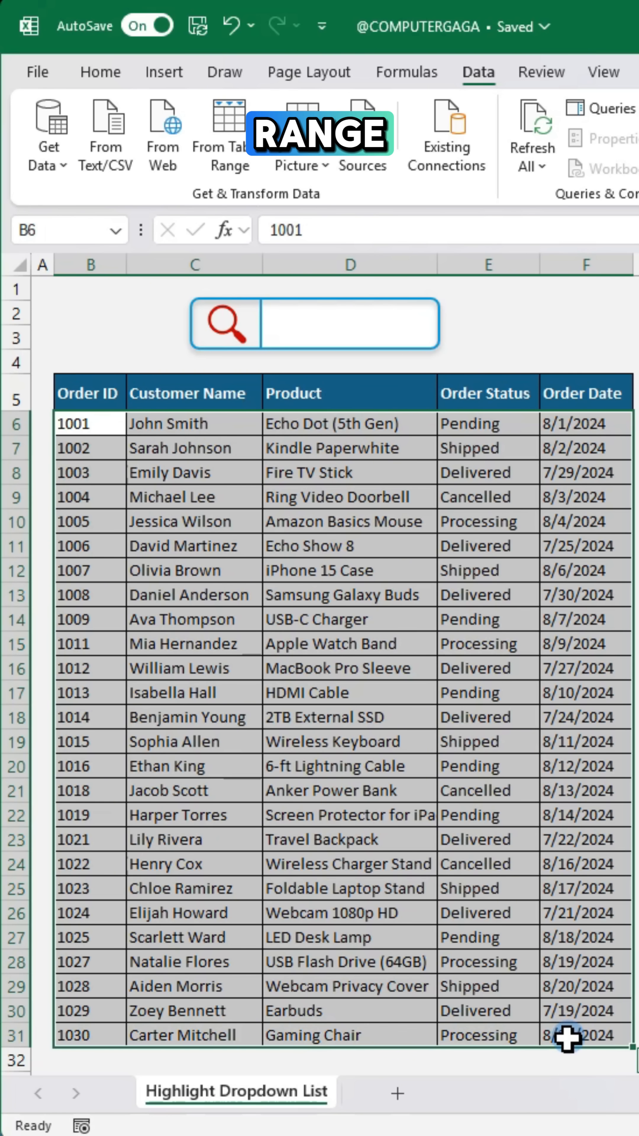
- Begin a new formula-based conditional formatting rule for the order table B6:F31
click(100, 72)
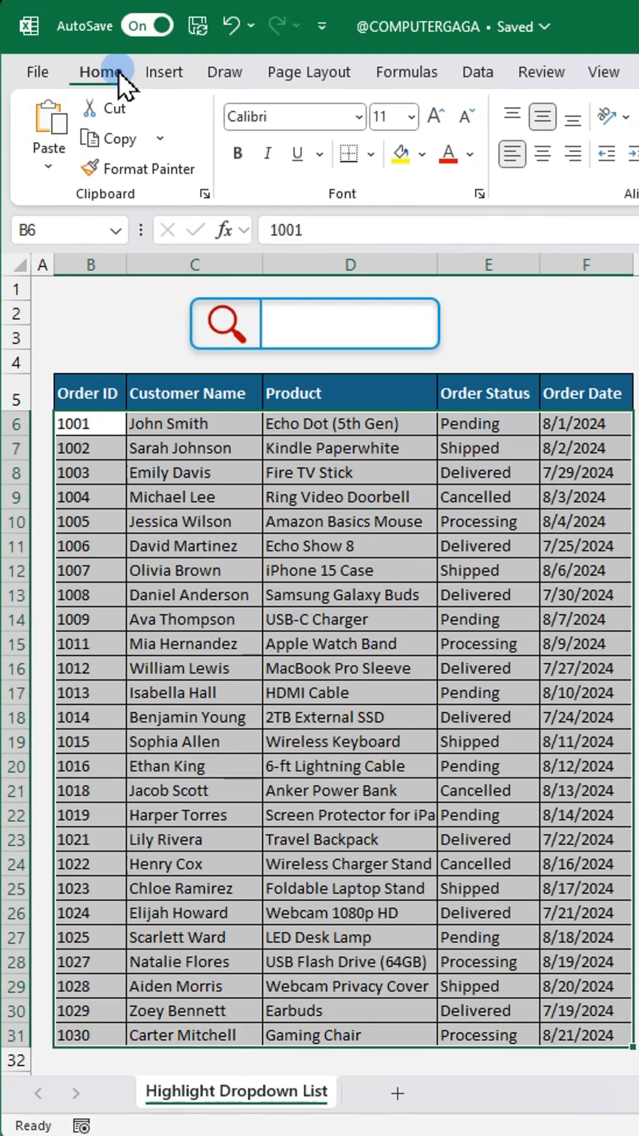
click(245, 174)
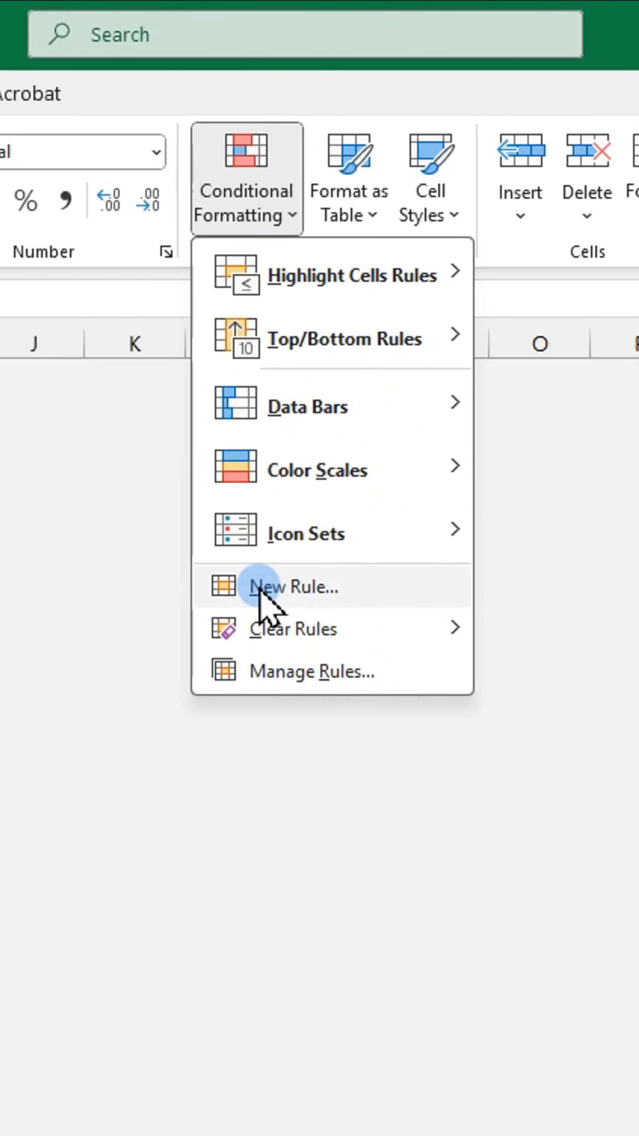
click(294, 586)
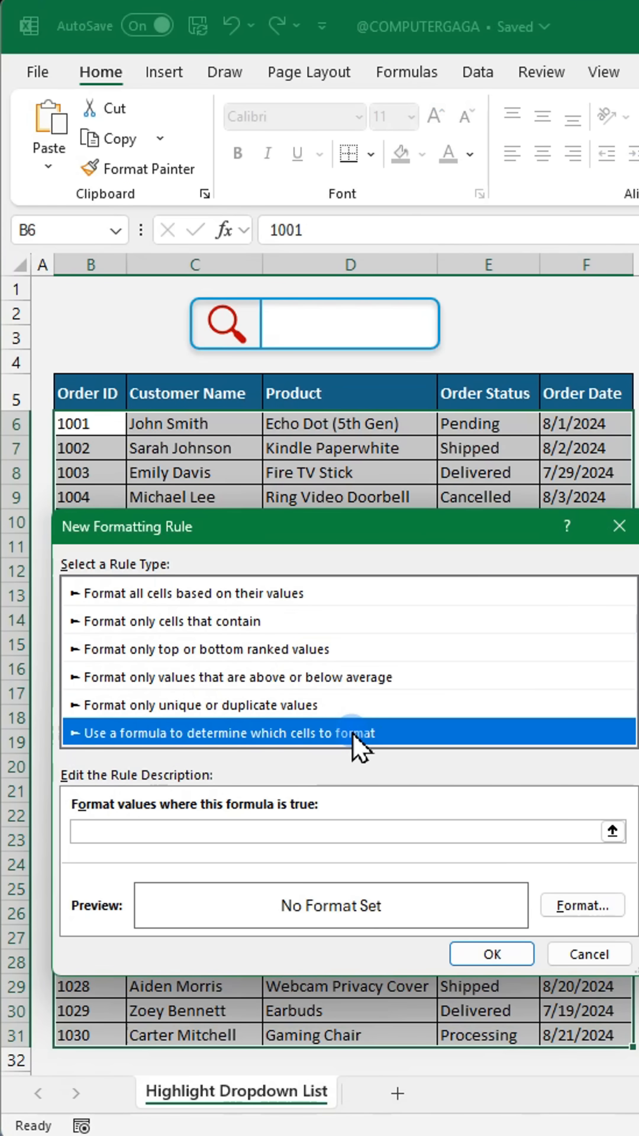
- Define the rule =$E6=$D$2 with a light blue fill for rows matching D2's status
text(=)
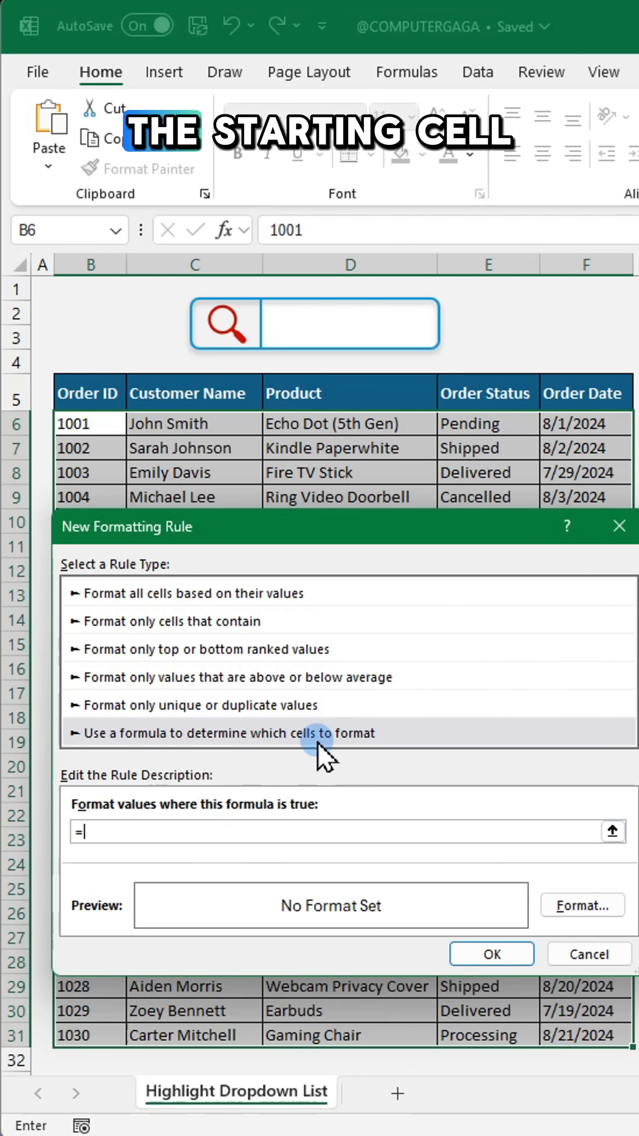
click(485, 424)
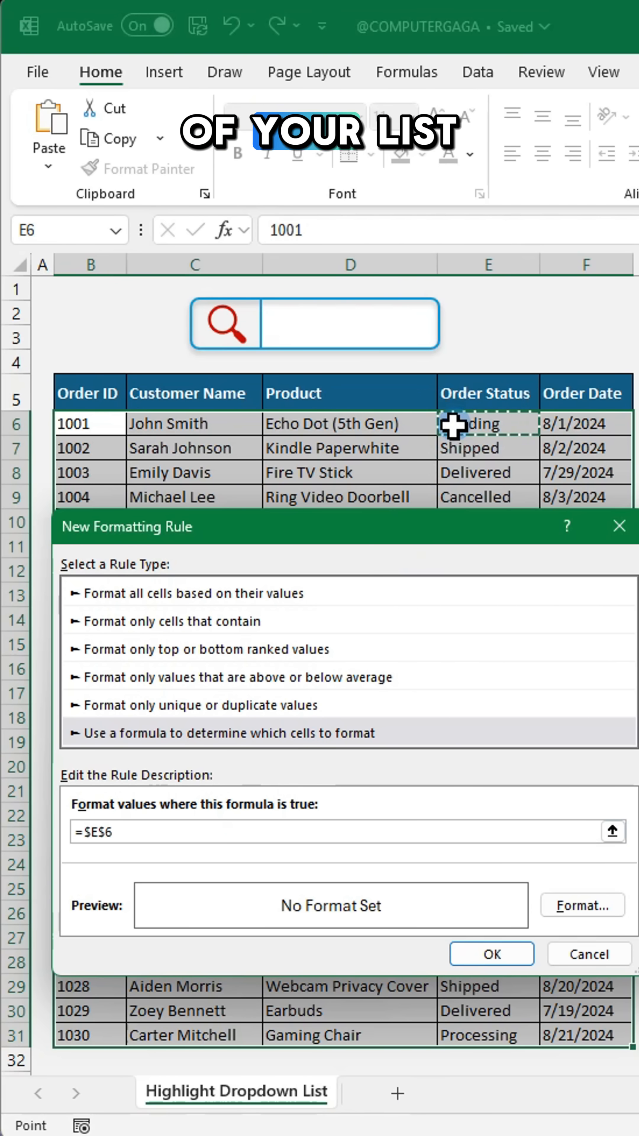
key(f4)
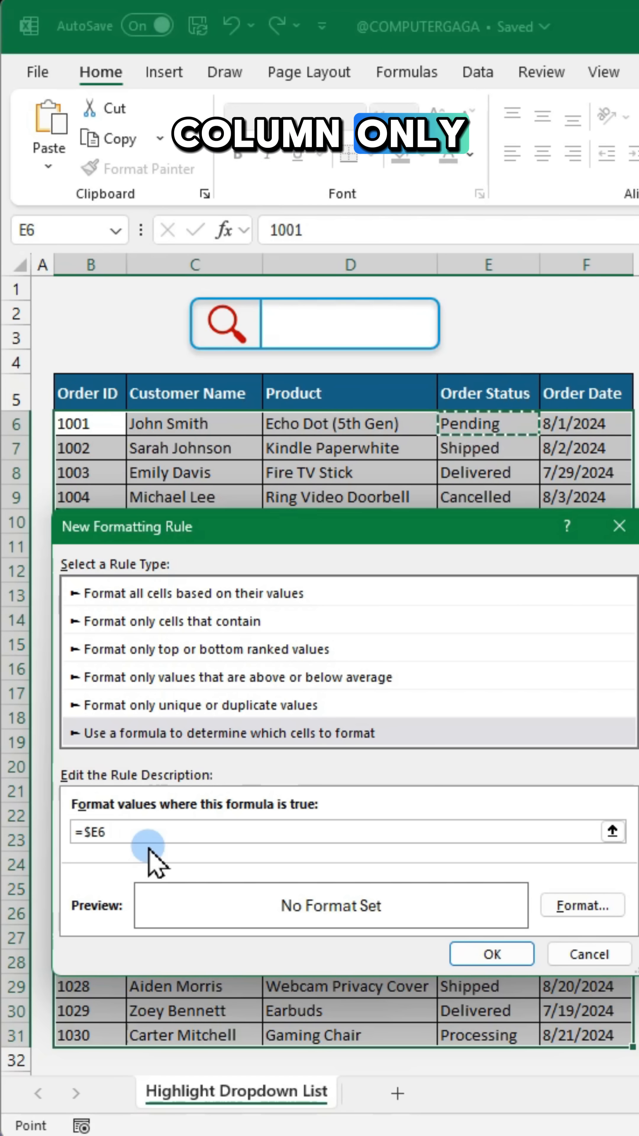
text(=)
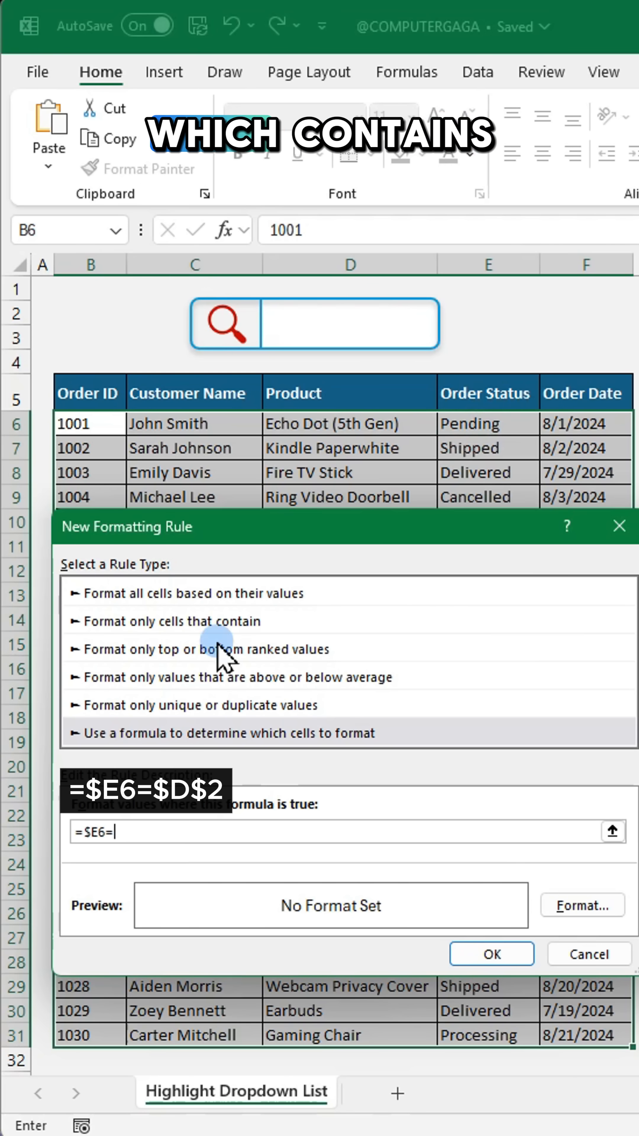
text($D$2)
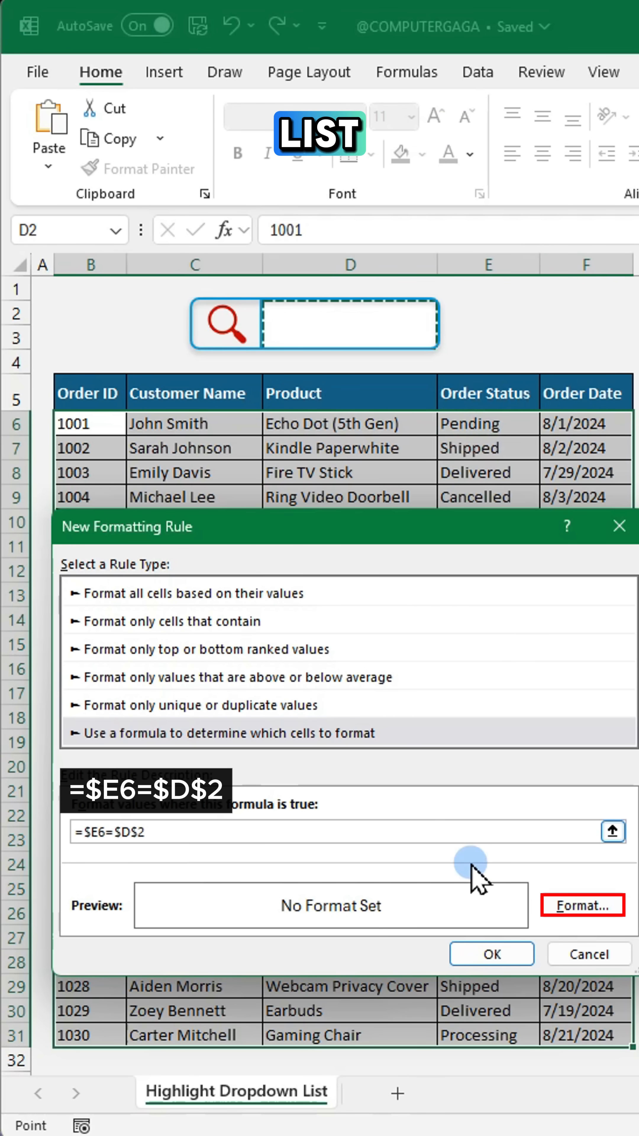
click(581, 904)
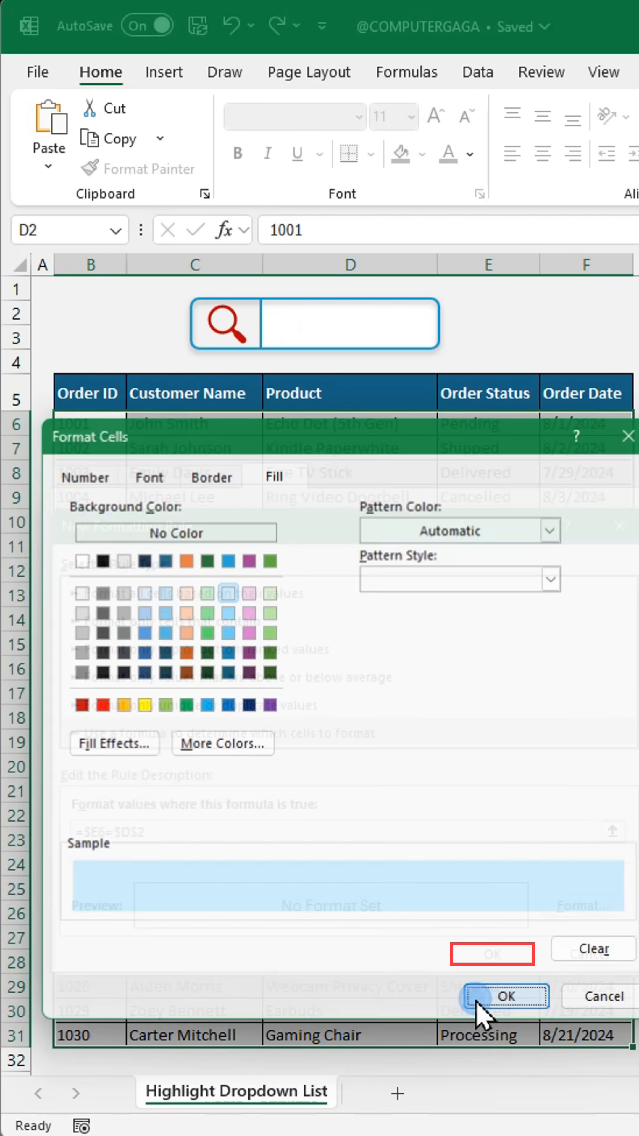
click(505, 996)
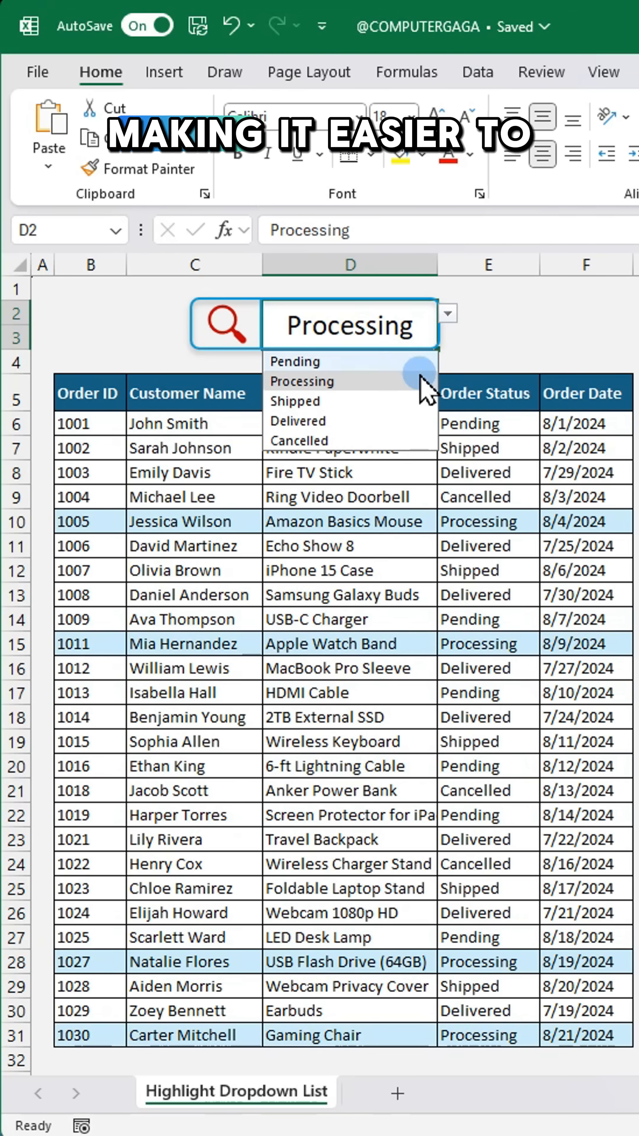
- Switch D2 through Shipped to Delivered so the Delivered rows highlight light blue
click(295, 401)
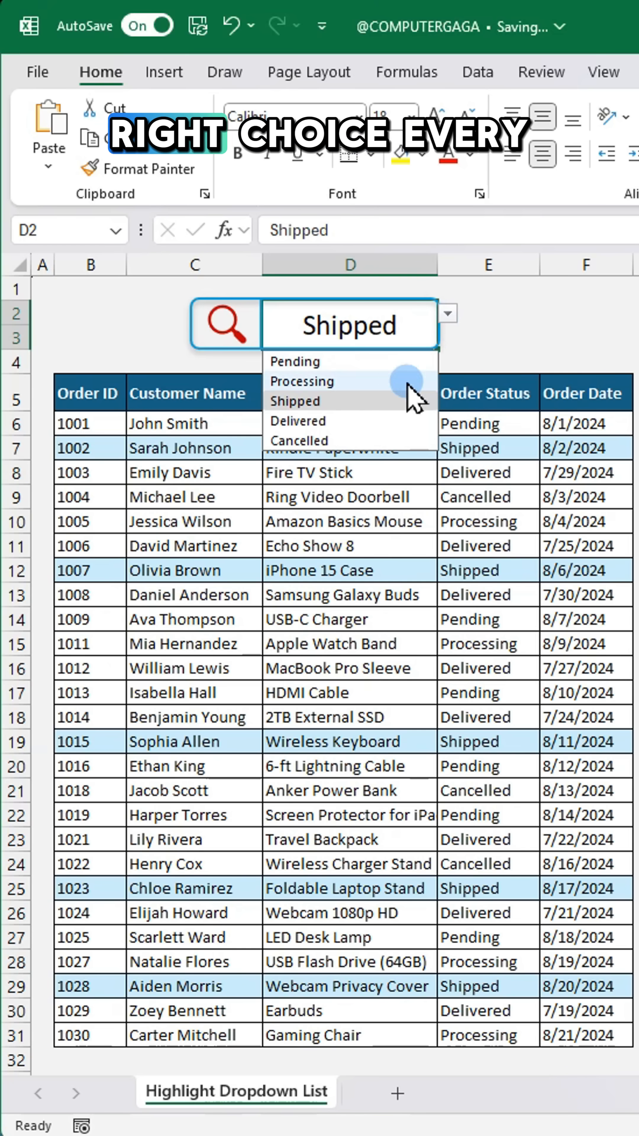
click(297, 420)
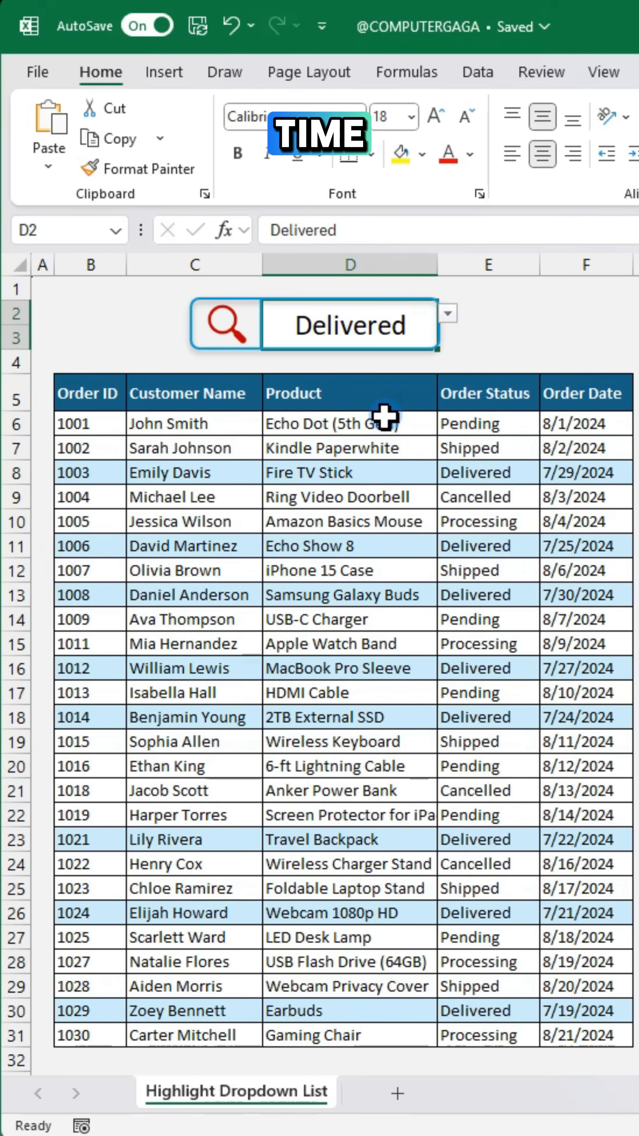